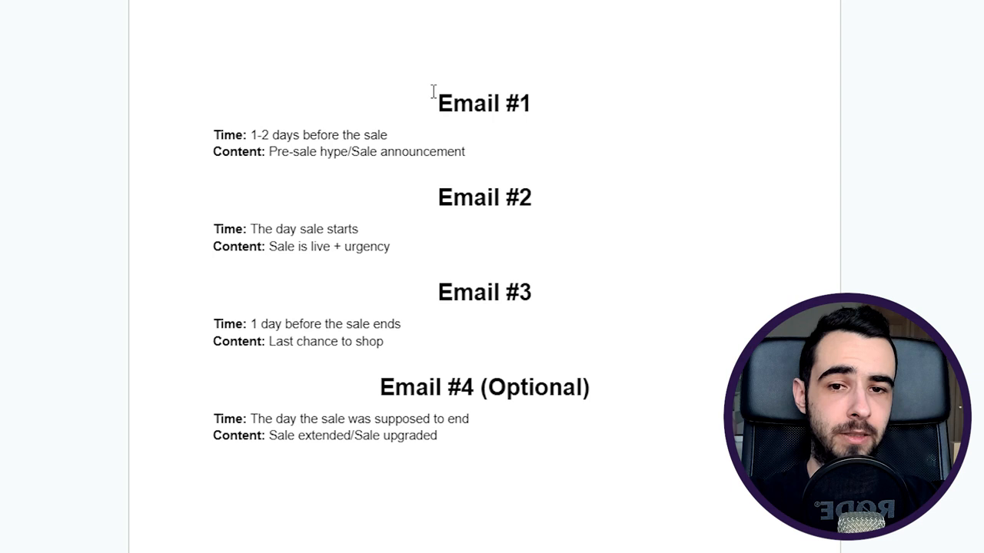
mouse_move(439, 86)
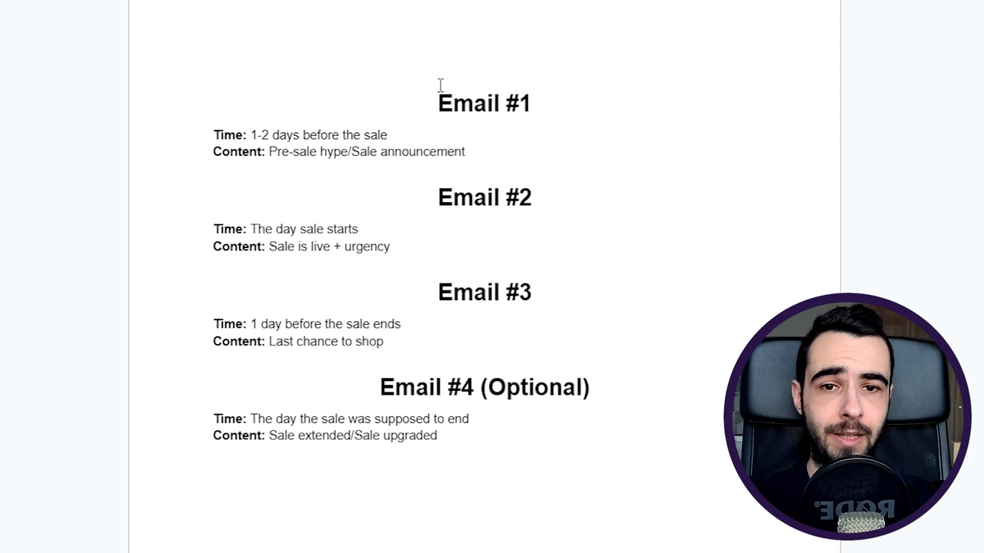
Select the Email #1 through Email #3 sections, leaving the optional Email #4 unmarked.
left_click_drag(440, 84, 474, 341)
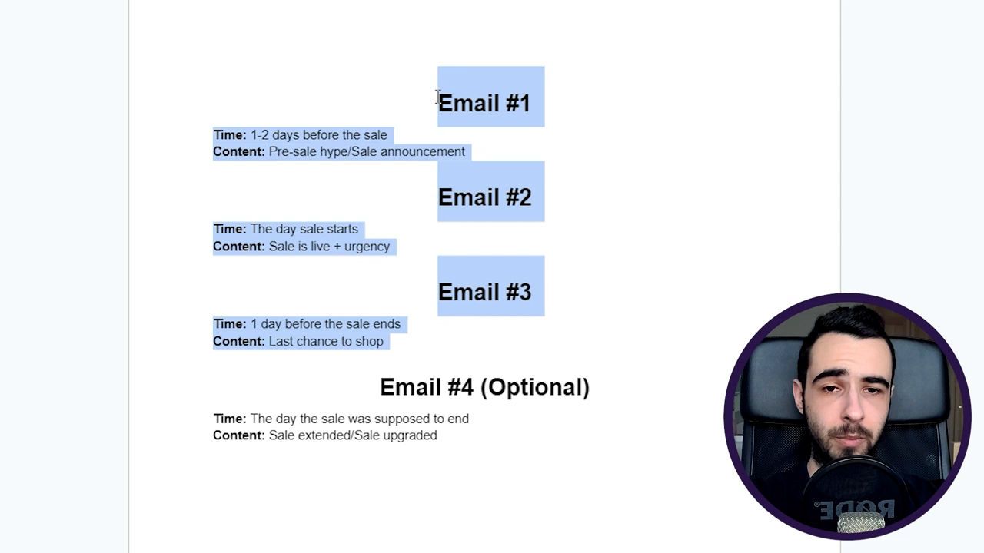
left_click(615, 397)
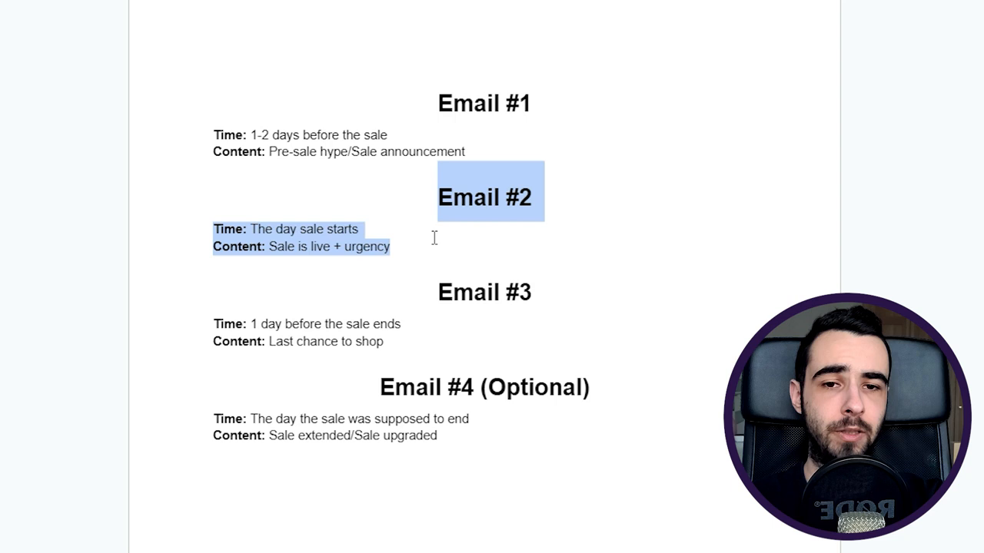
Scroll down to bring the Email #3 heading, timing and content lines into view.
scroll("down", 3)
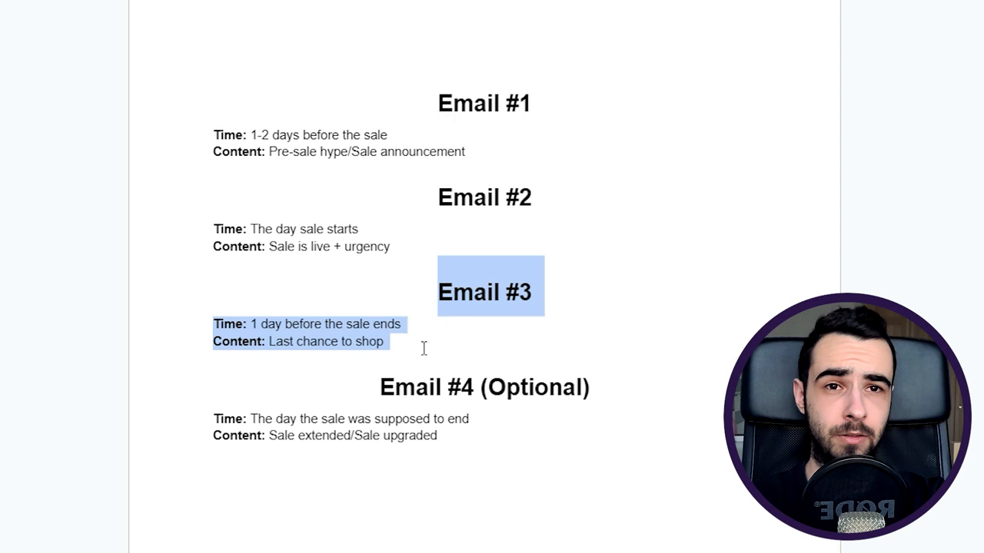
Place the cursor before the Email #1 heading to begin selecting the first two emails.
left_click(424, 346)
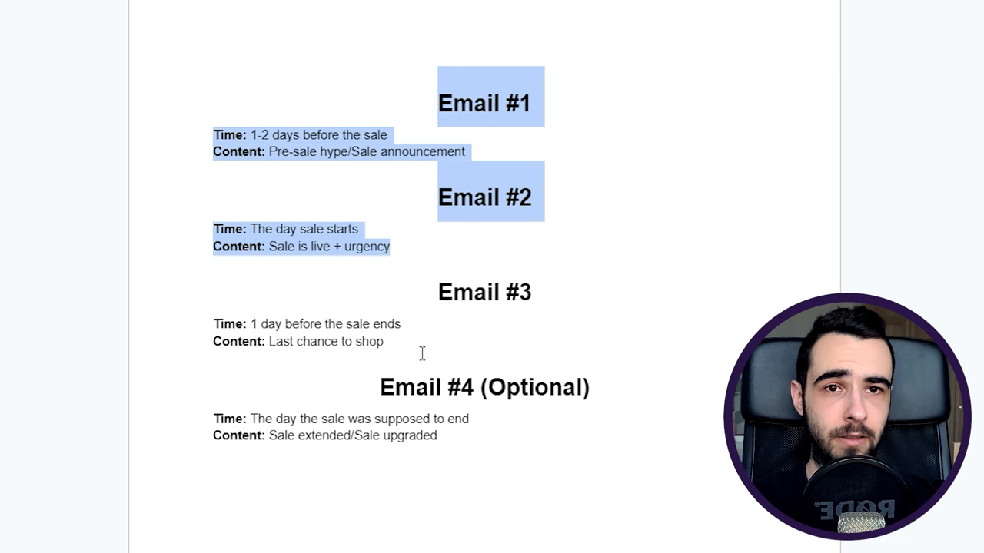
mouse_move(427, 212)
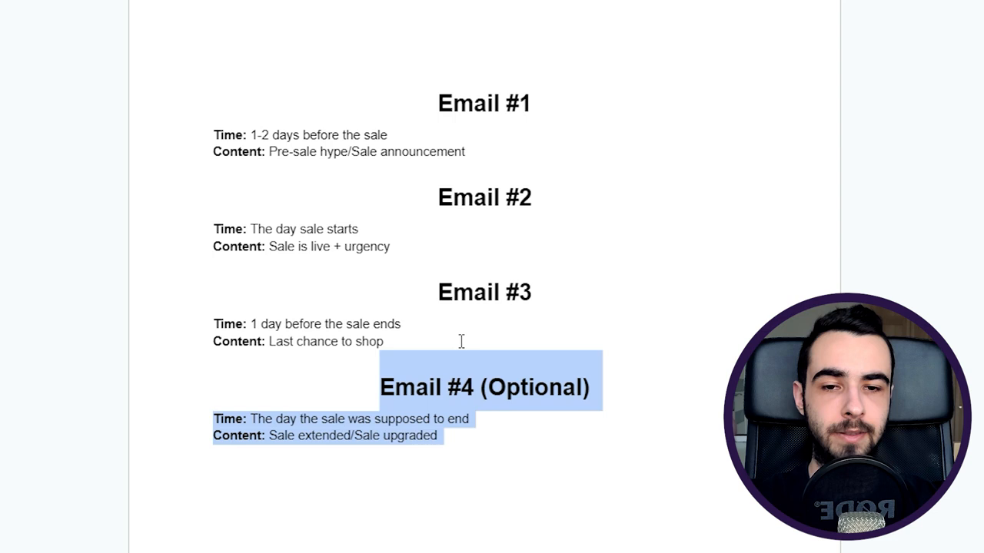
mouse_move(529, 339)
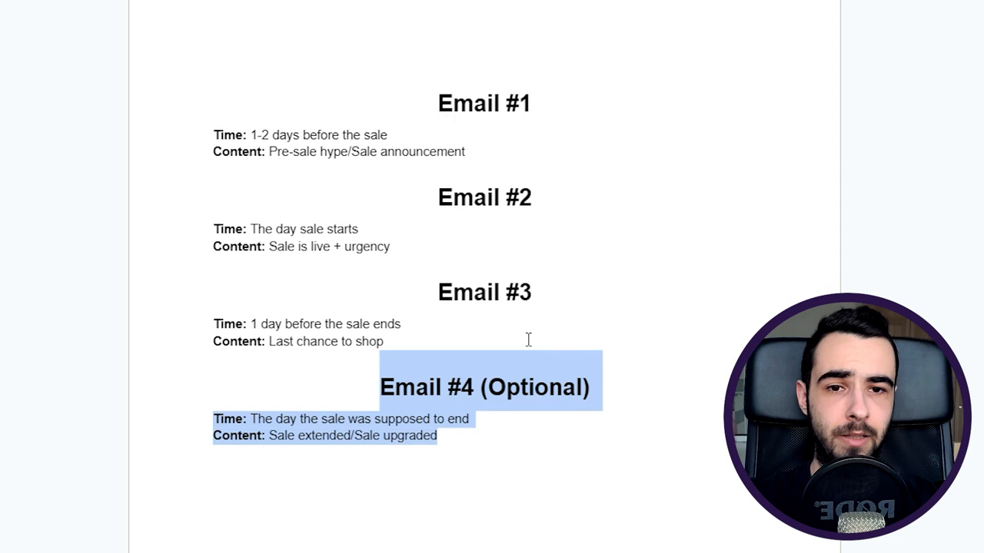